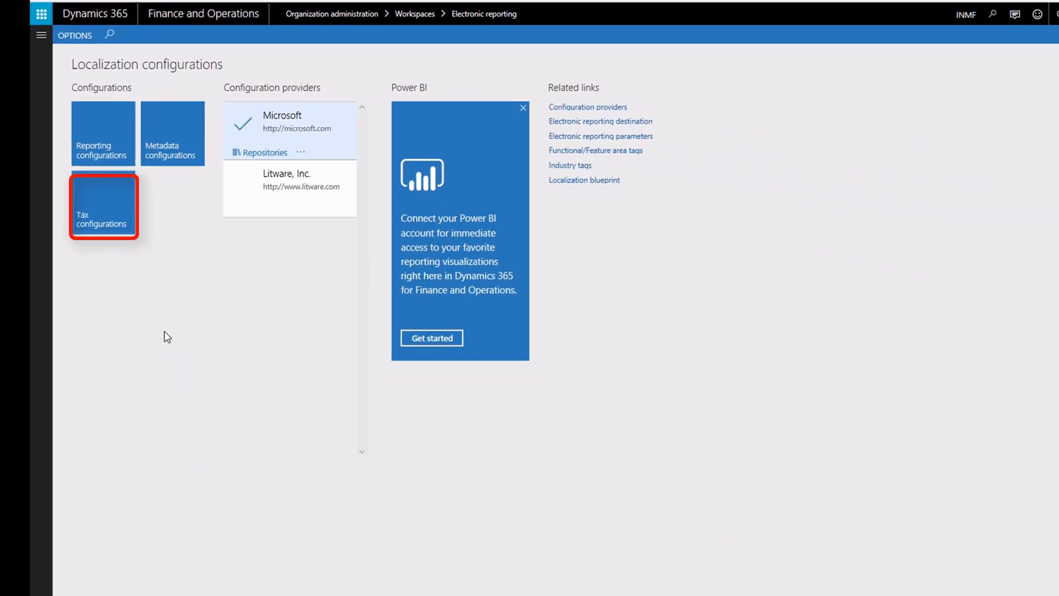
Step: In Tax configurations, expand Taxable Document and select the Taxable Document (India) configuration
click(103, 207)
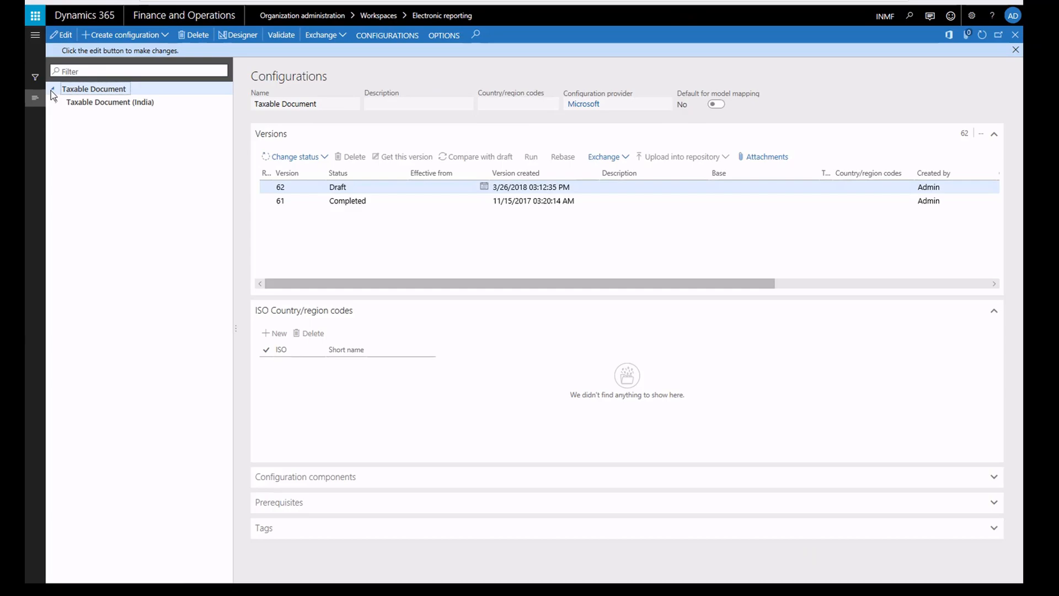
click(55, 103)
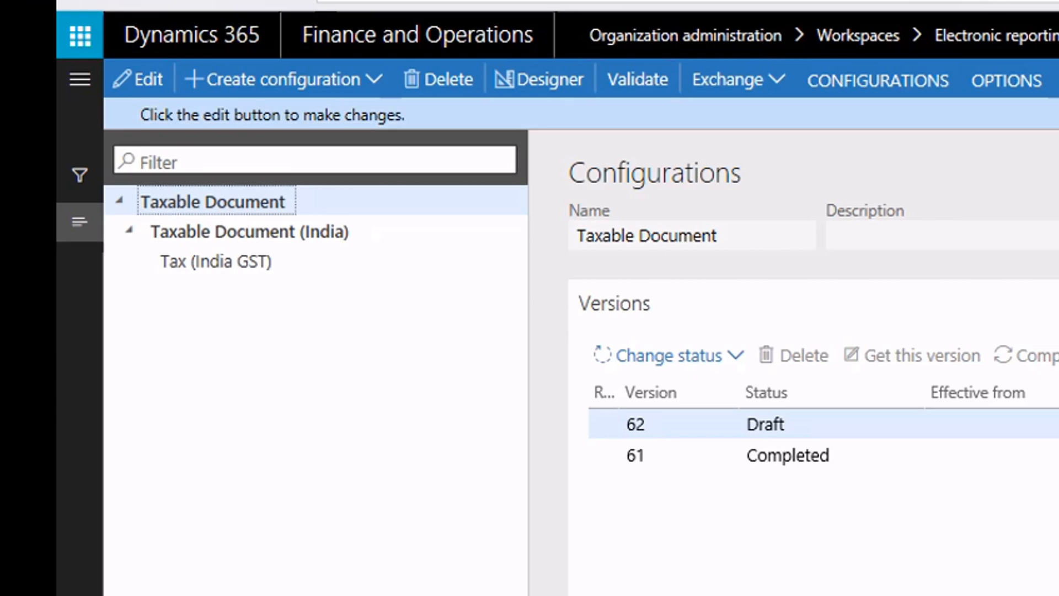
click(214, 202)
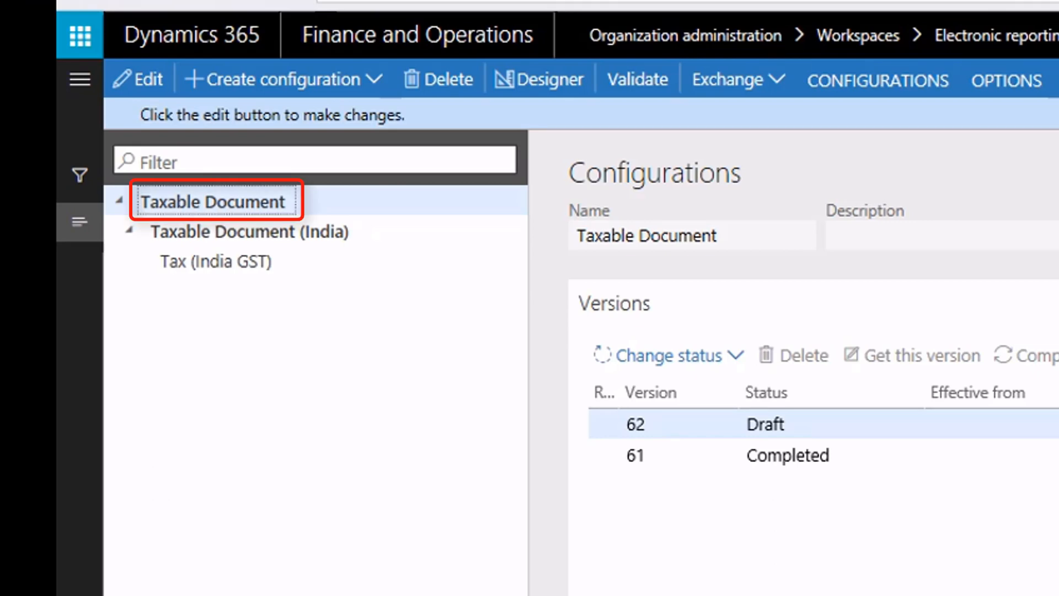
click(248, 231)
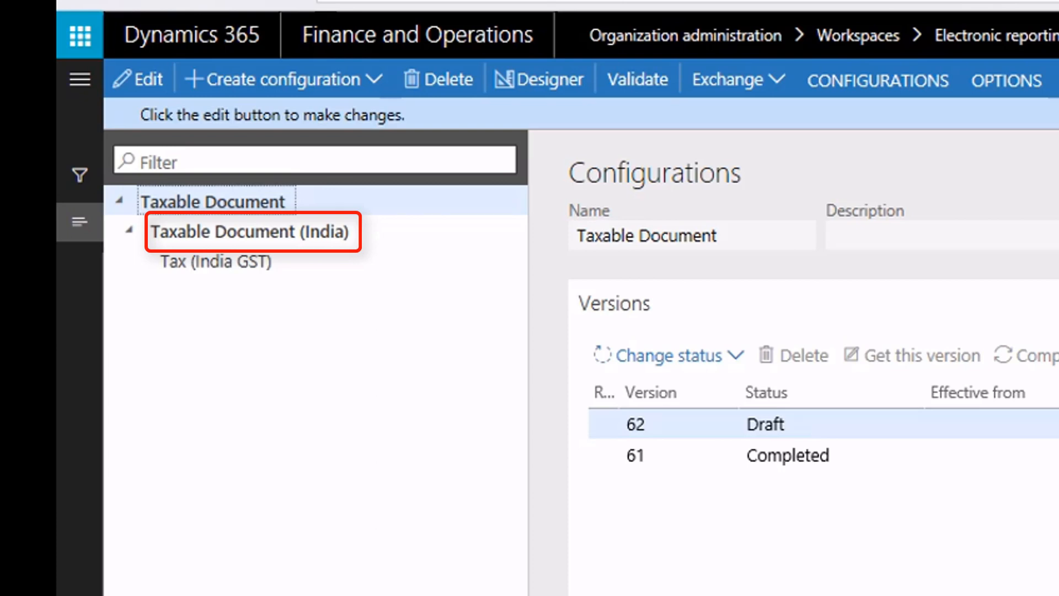
click(215, 262)
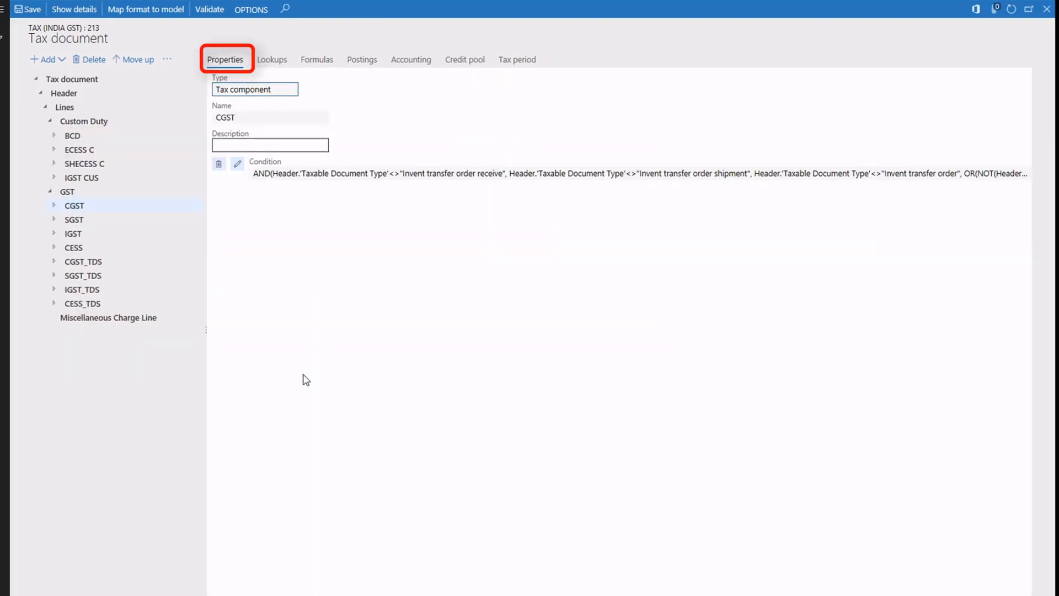
Step: Review the CGST component's properties, lookups and Base Amount formula details
click(271, 59)
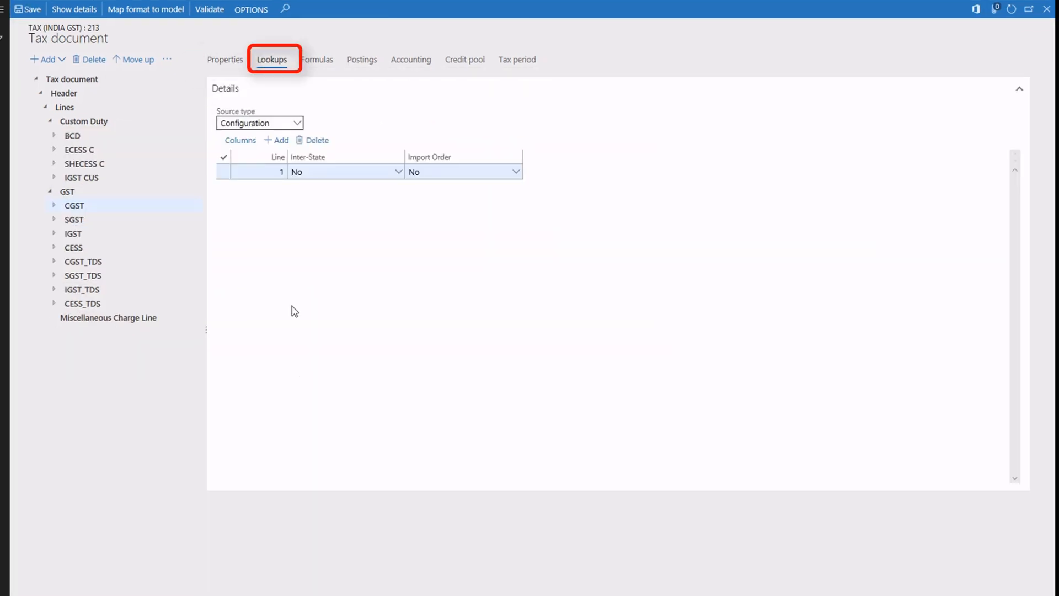
click(316, 61)
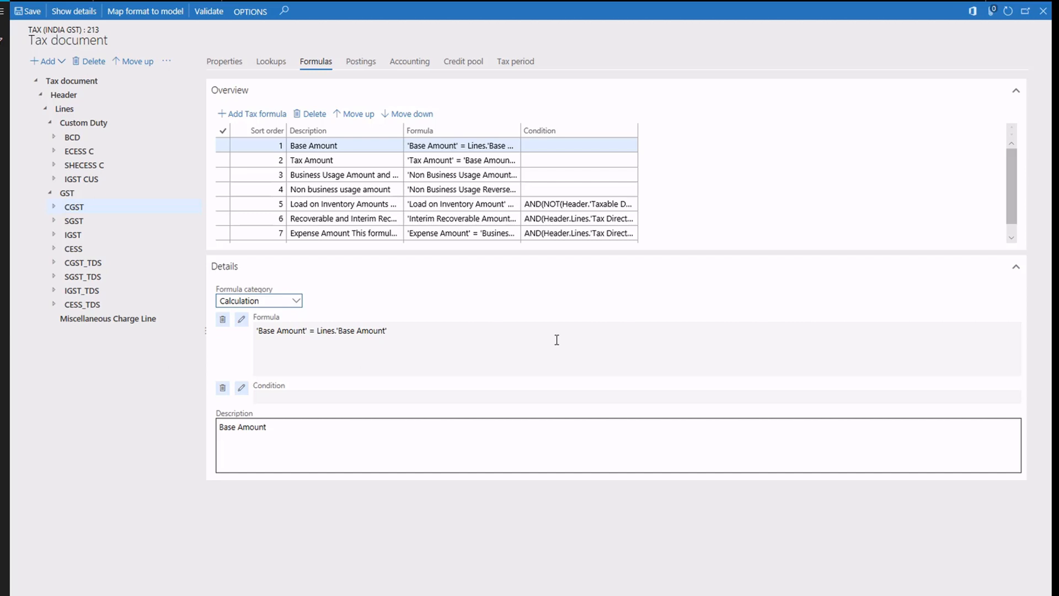
click(360, 61)
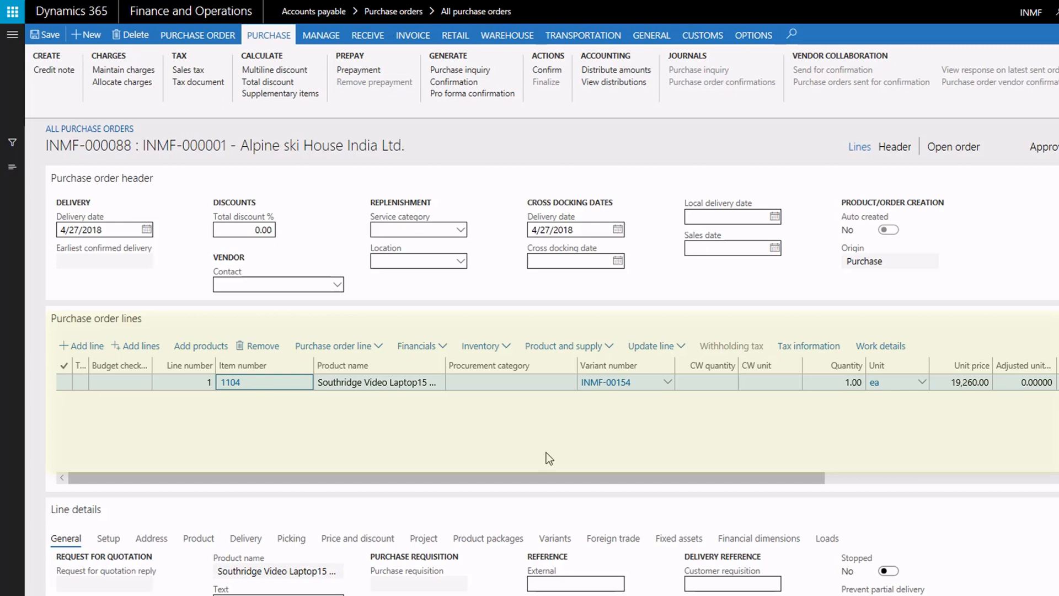
click(809, 346)
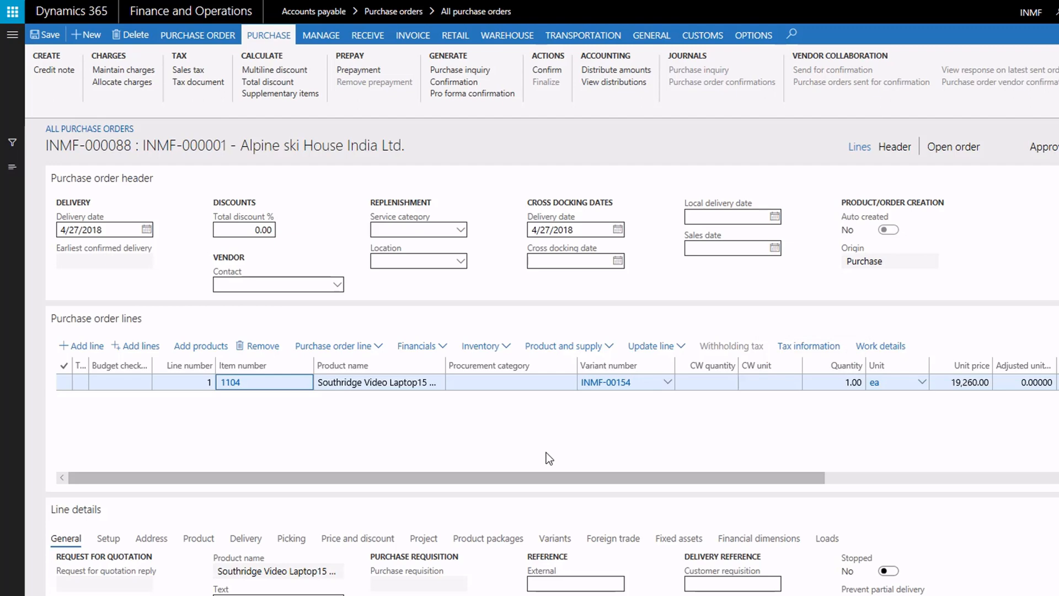
mouse_move(826, 360)
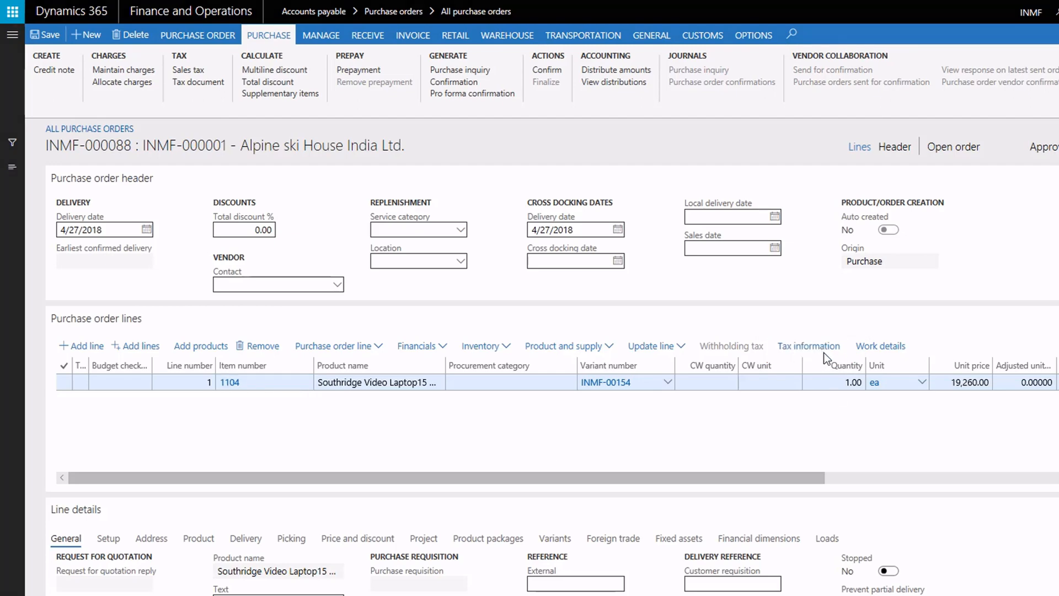
click(809, 346)
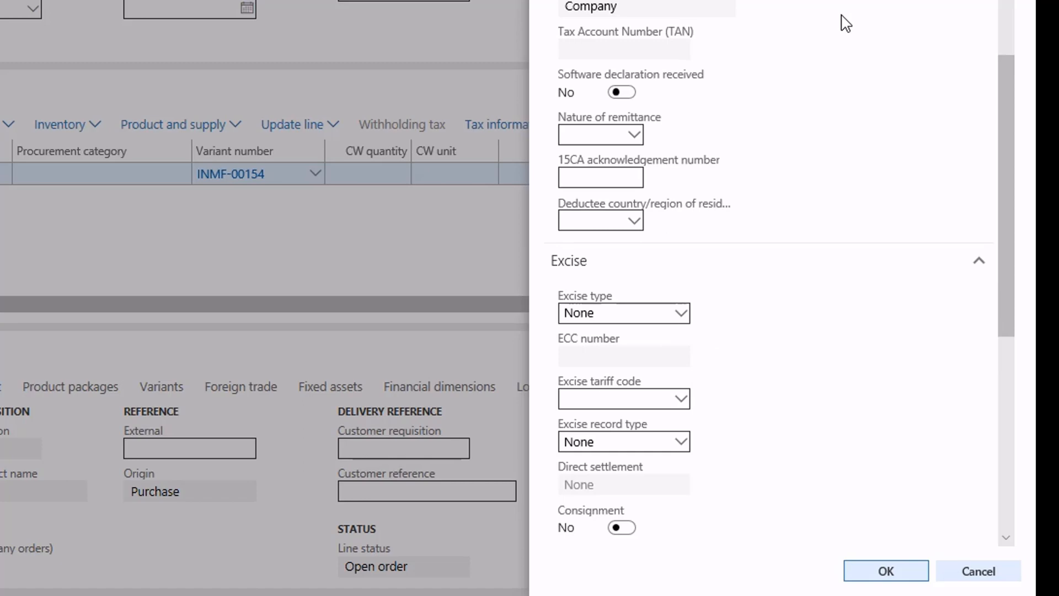
scroll(down, 3)
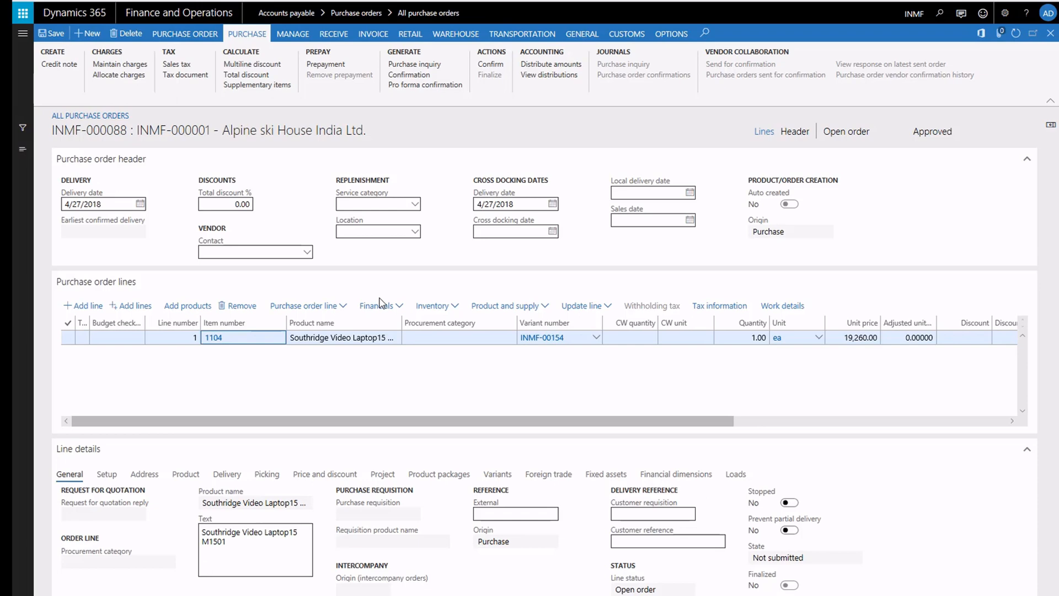
mouse_move(387, 307)
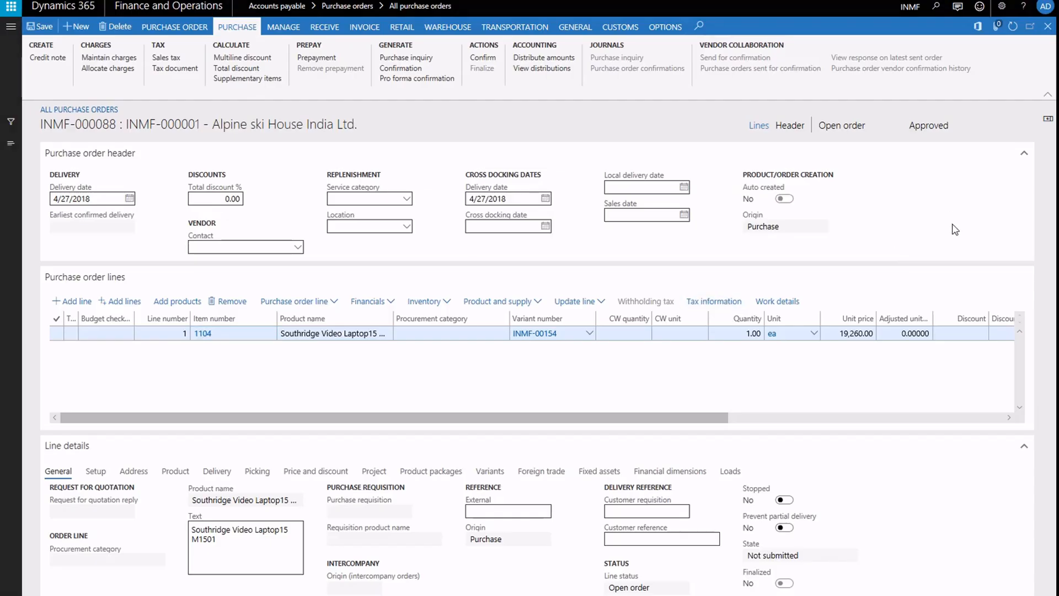
Step: Set the line's vendor location and HSN code 04090000, then view its tax document
click(713, 302)
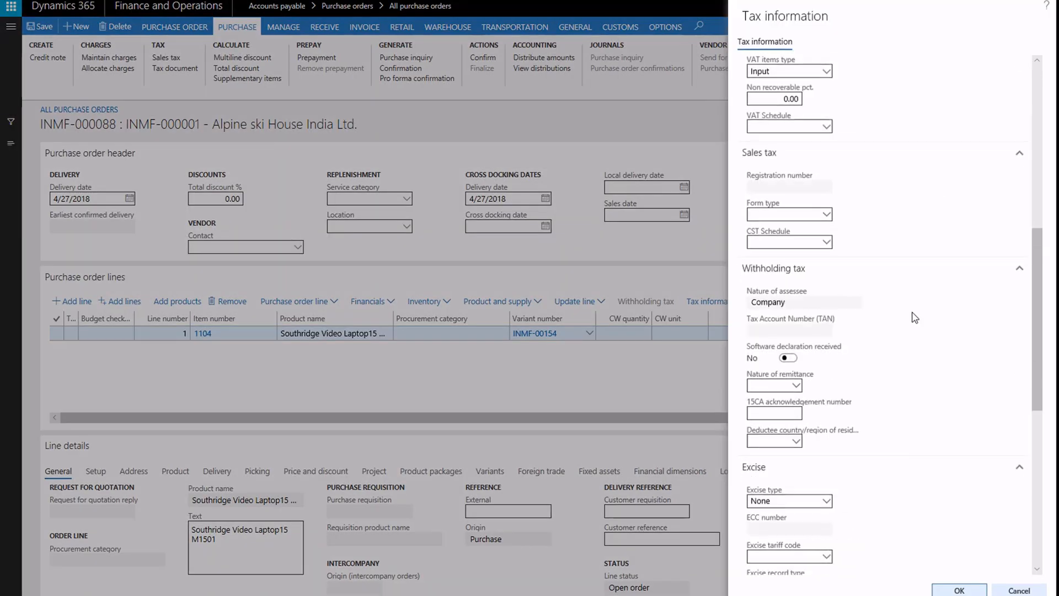
scroll(down, 3)
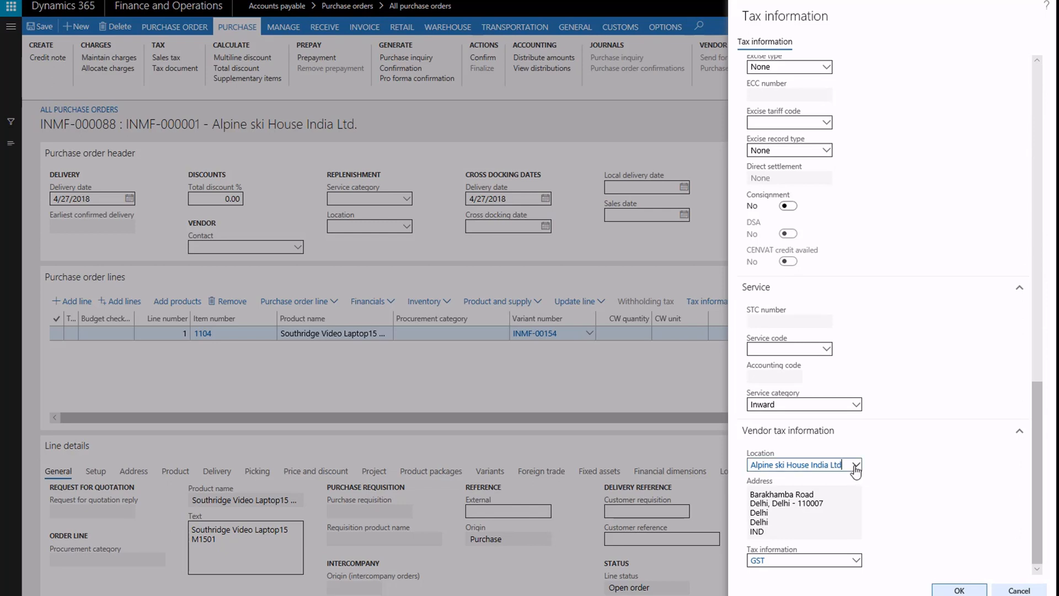
click(857, 464)
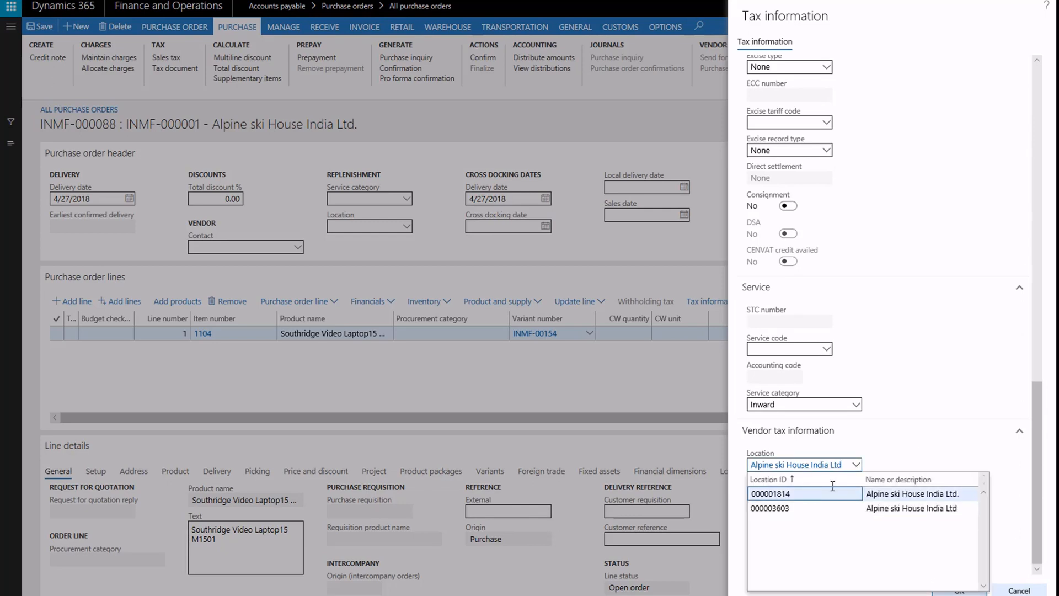
click(805, 494)
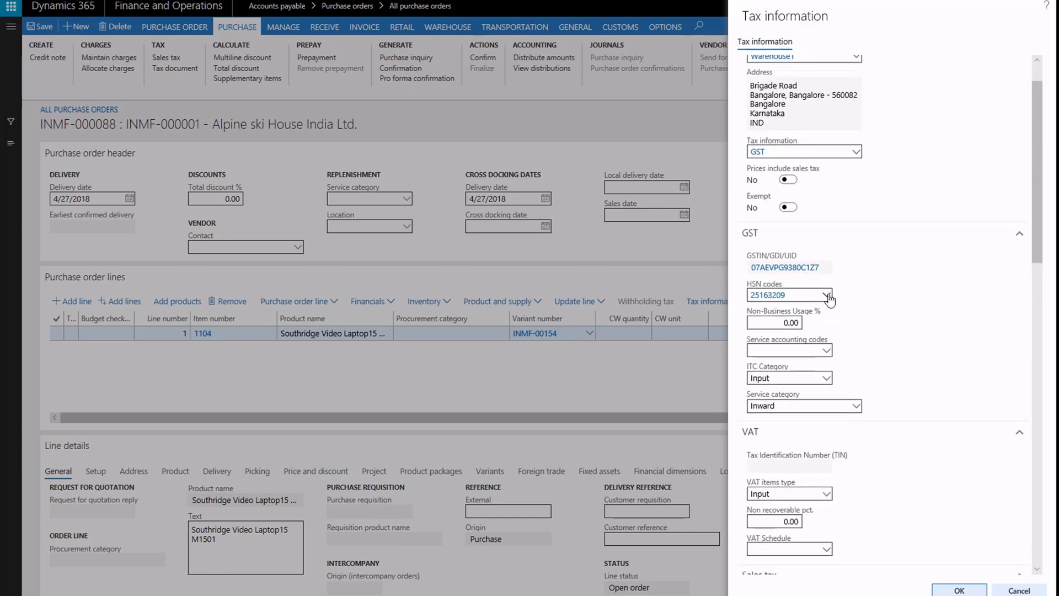
click(829, 295)
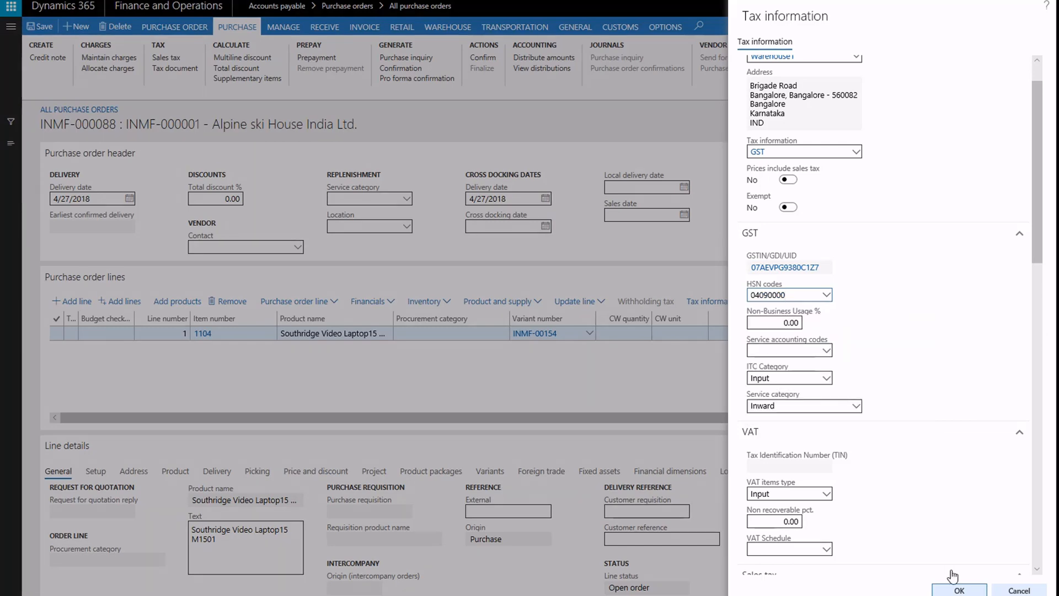
click(965, 591)
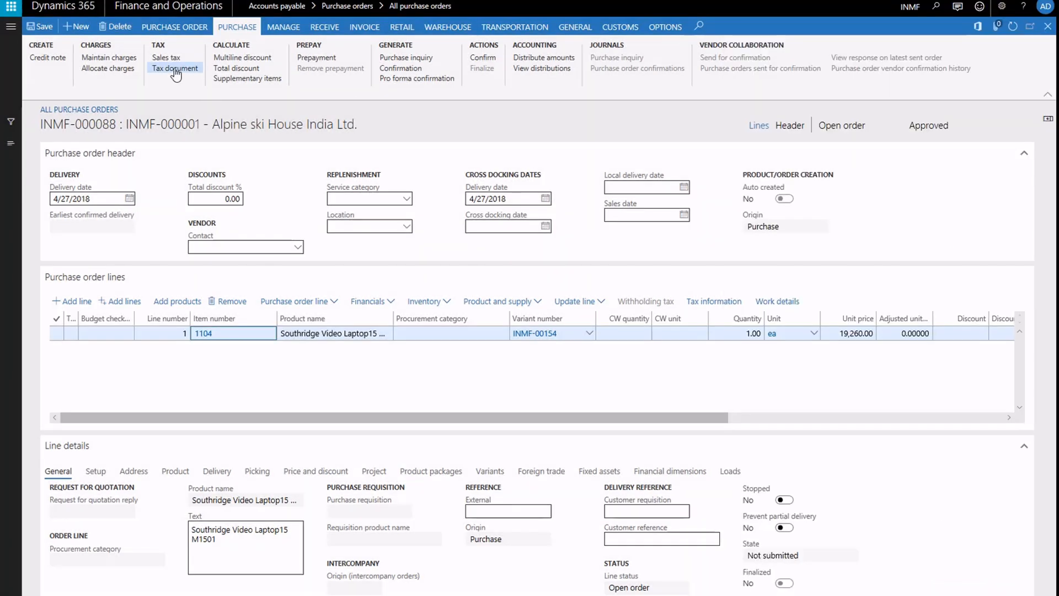
click(174, 68)
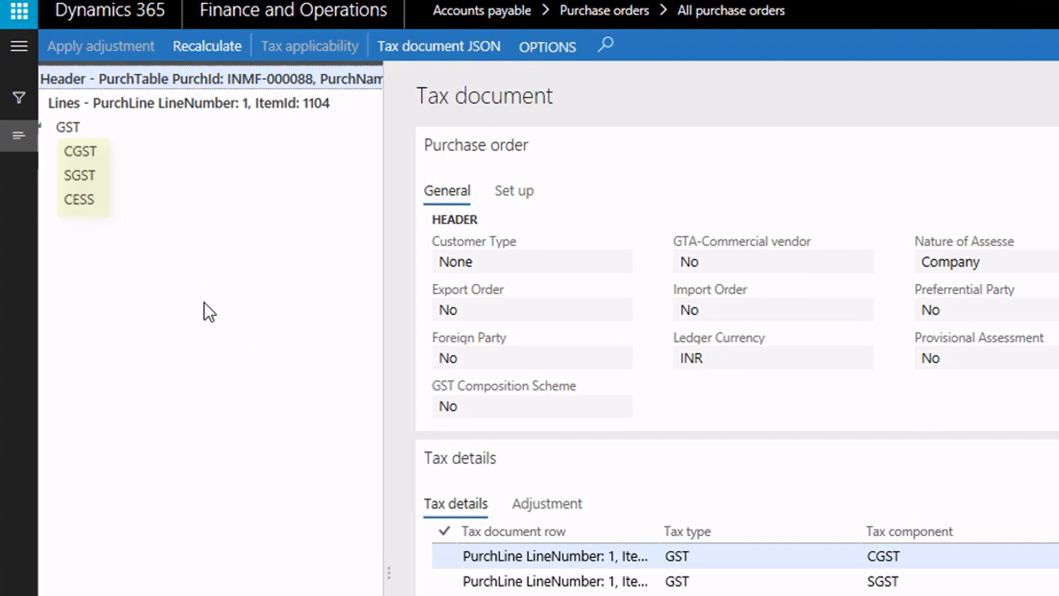